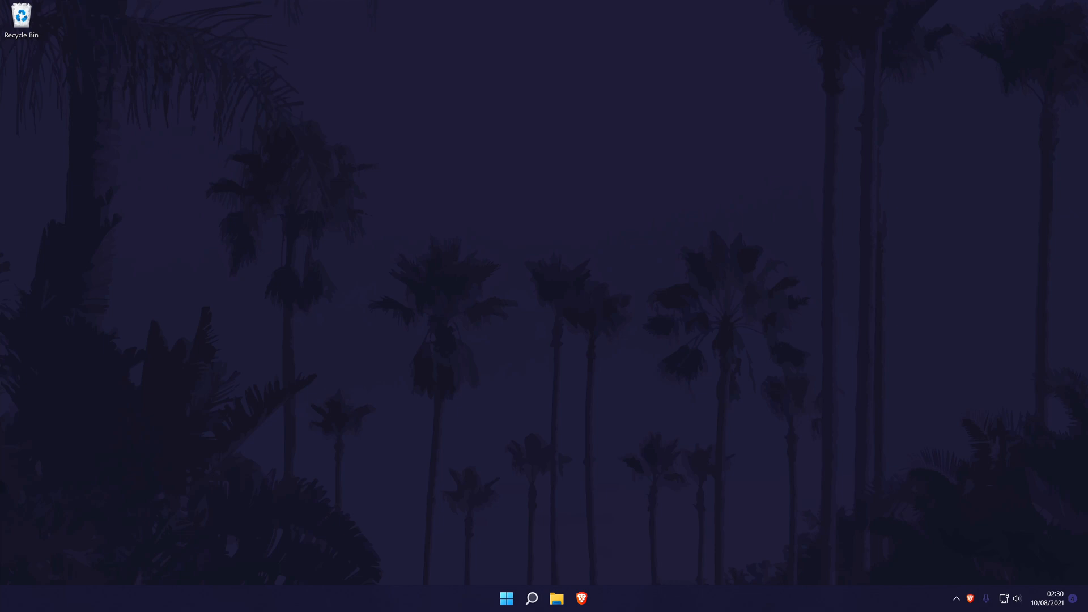
Search Windows Start for "settings" so the Settings app appears as best match.
click(531, 599)
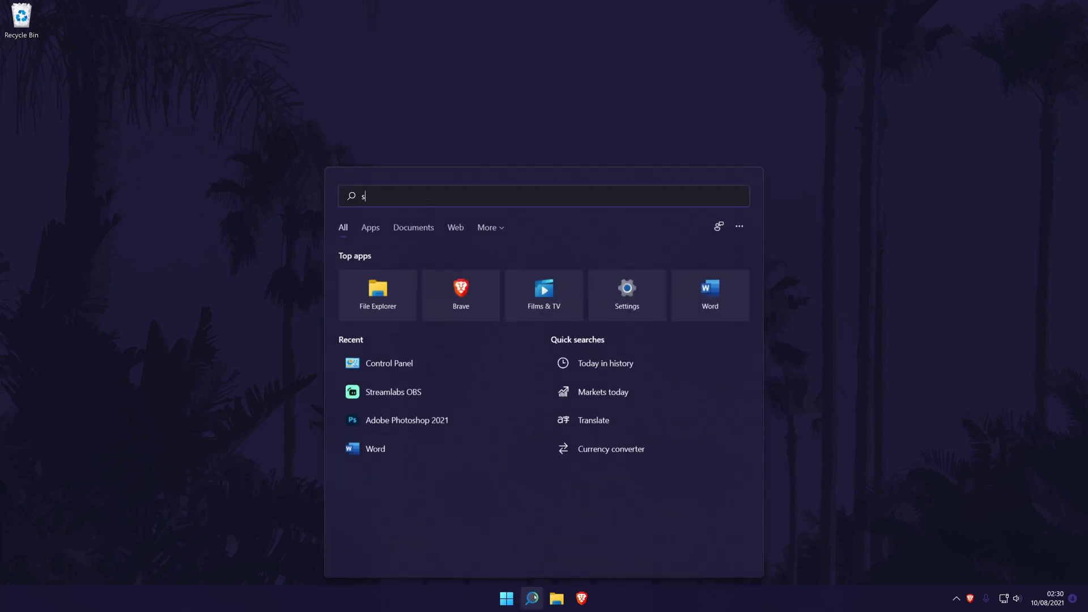
text(ettings)
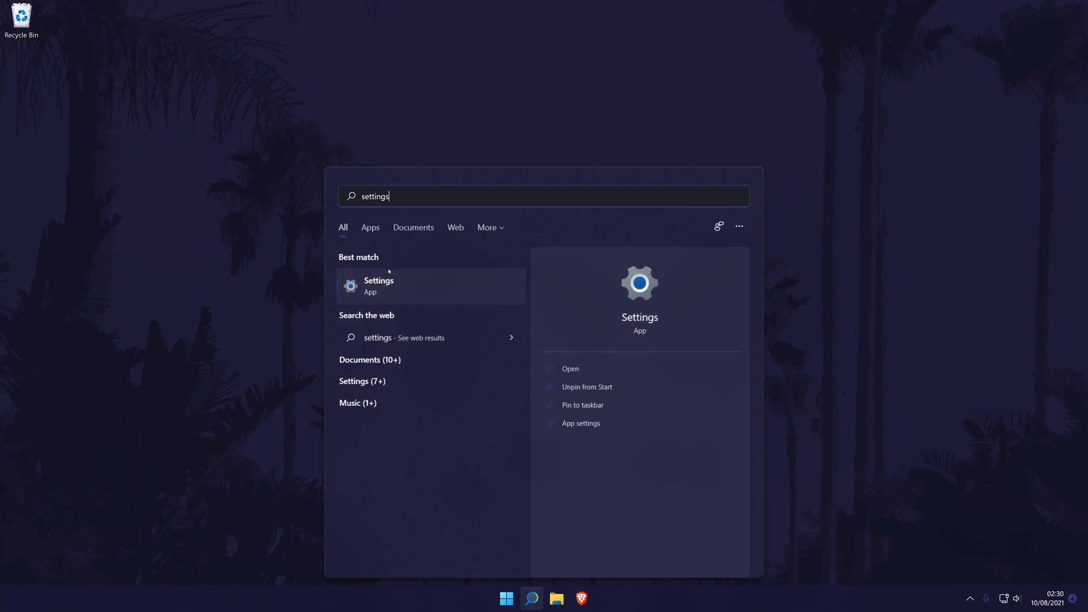
mouse_move(419, 293)
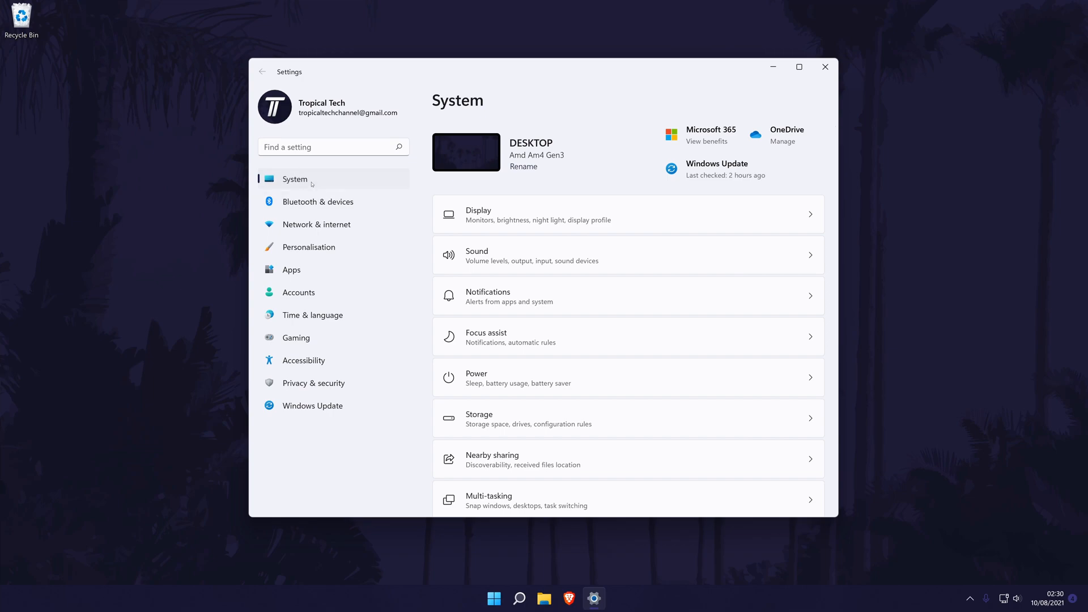
mouse_move(298, 172)
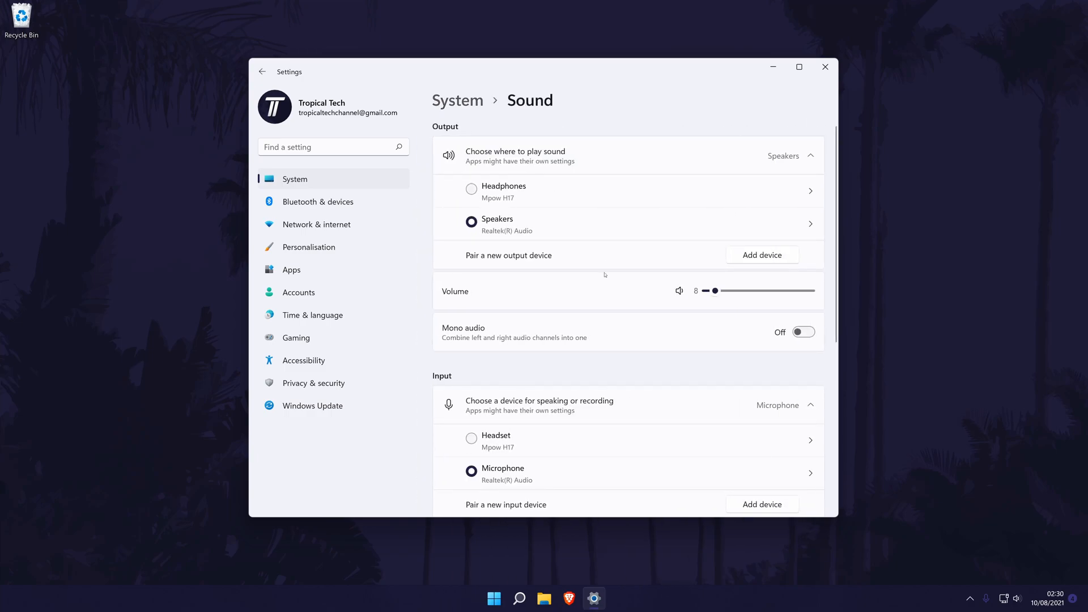
On the System Sound page, choose Microphone as the input device under Input.
scroll(down, 3)
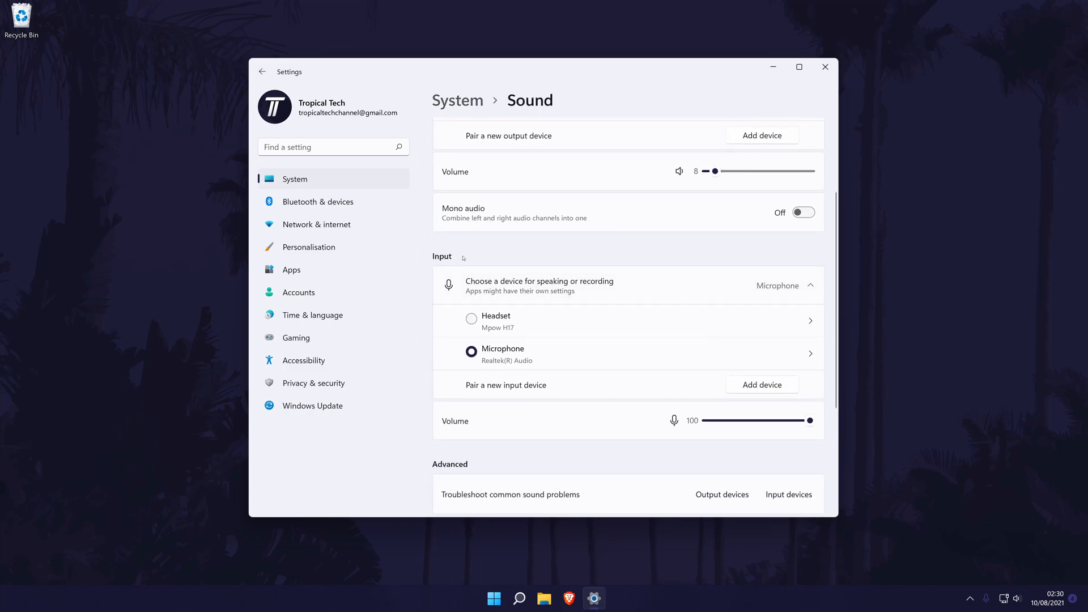
mouse_move(497, 338)
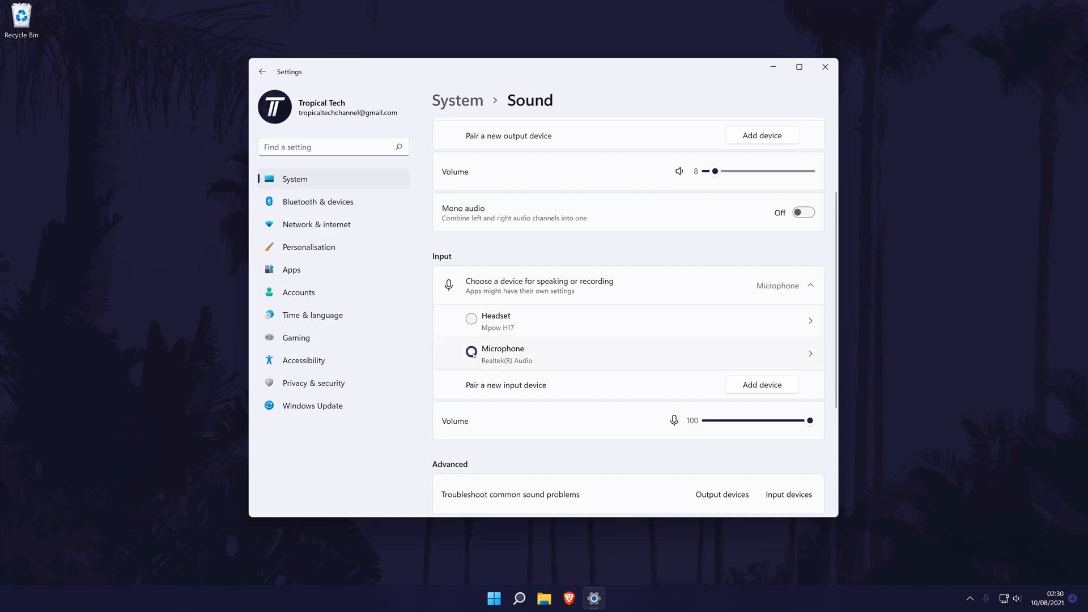
click(471, 317)
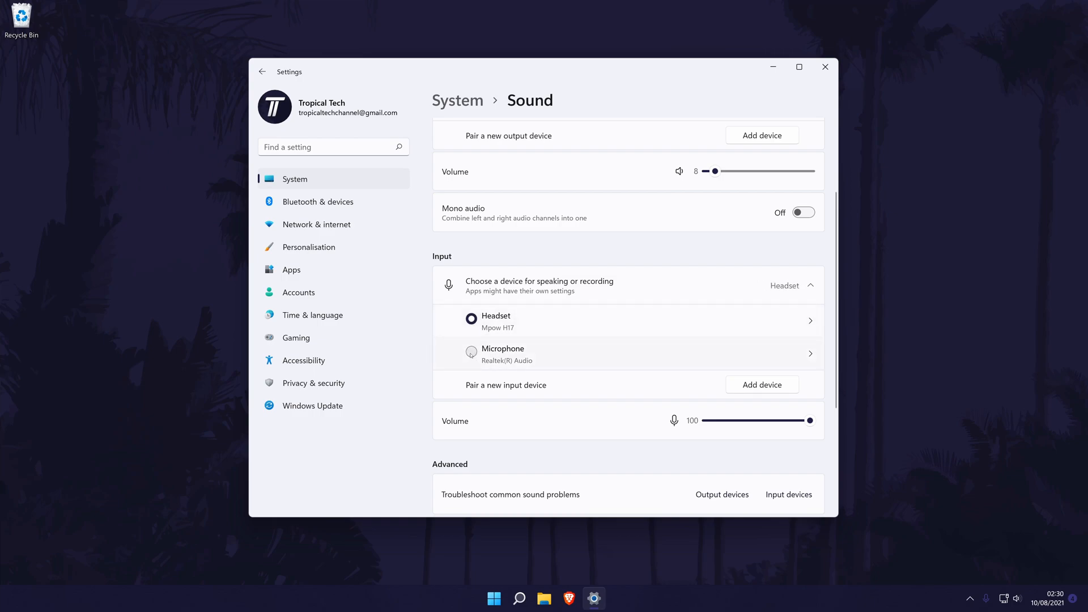
scroll(down, 3)
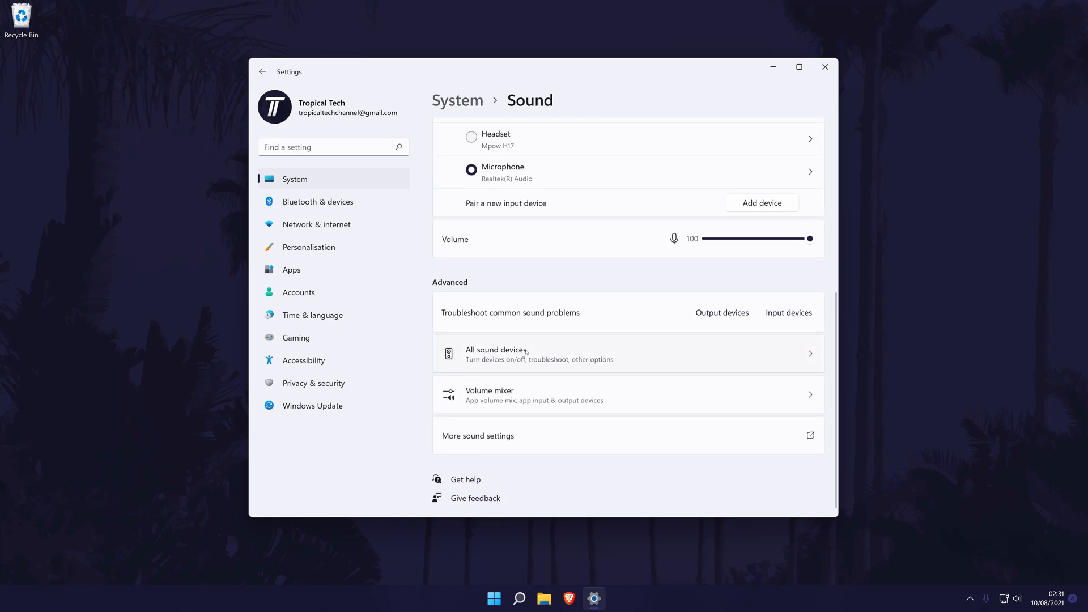
Review All sound devices properties, then close Settings back to the desktop.
click(496, 354)
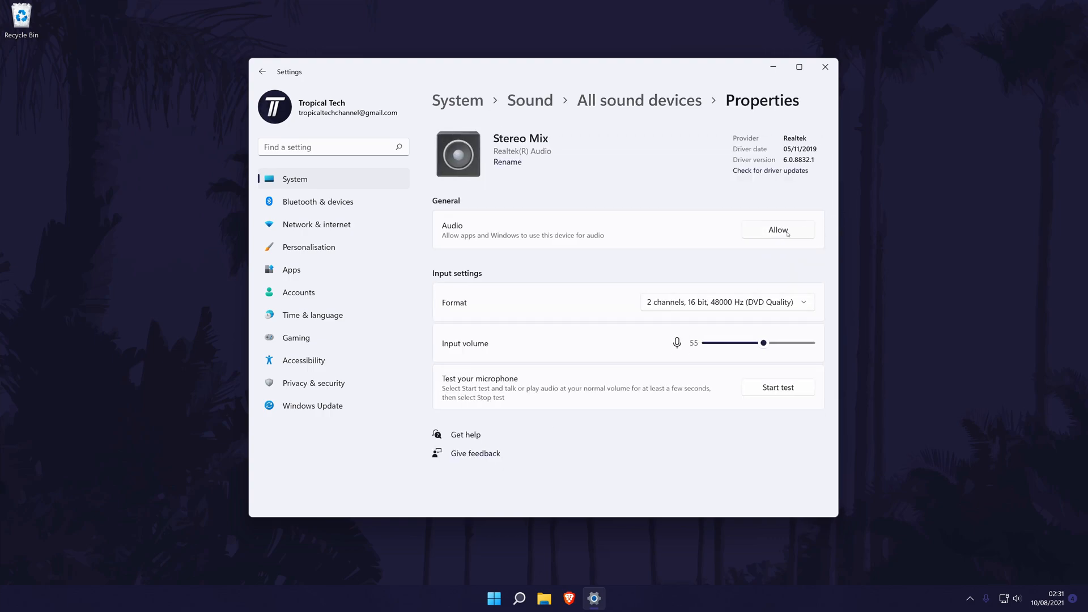
mouse_move(798, 242)
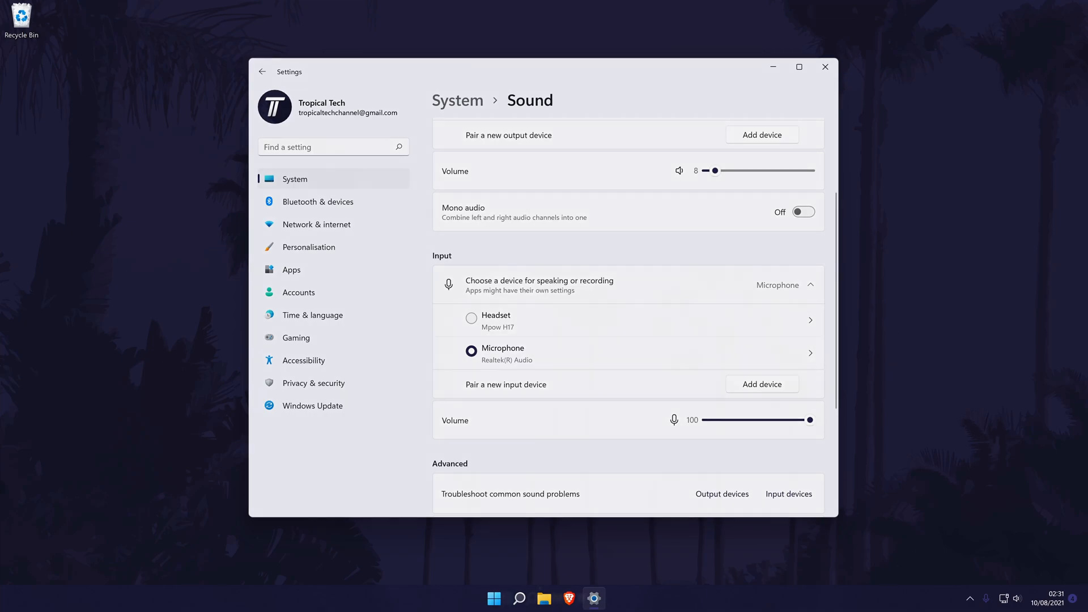
click(825, 67)
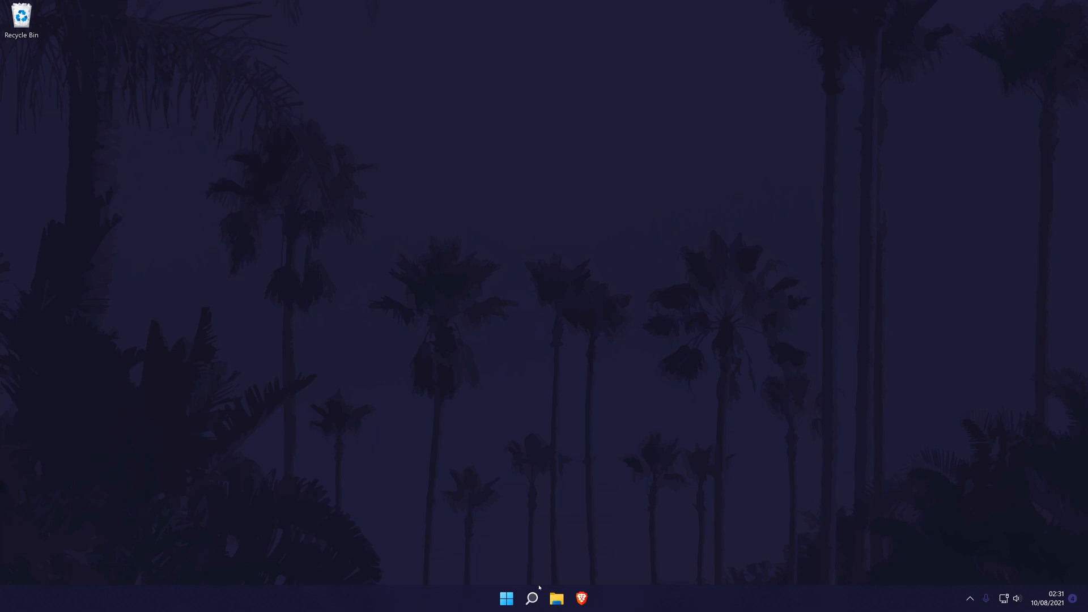
From Control Panel's Hardware and Sound, bring up the classic Sound dialog.
click(530, 598)
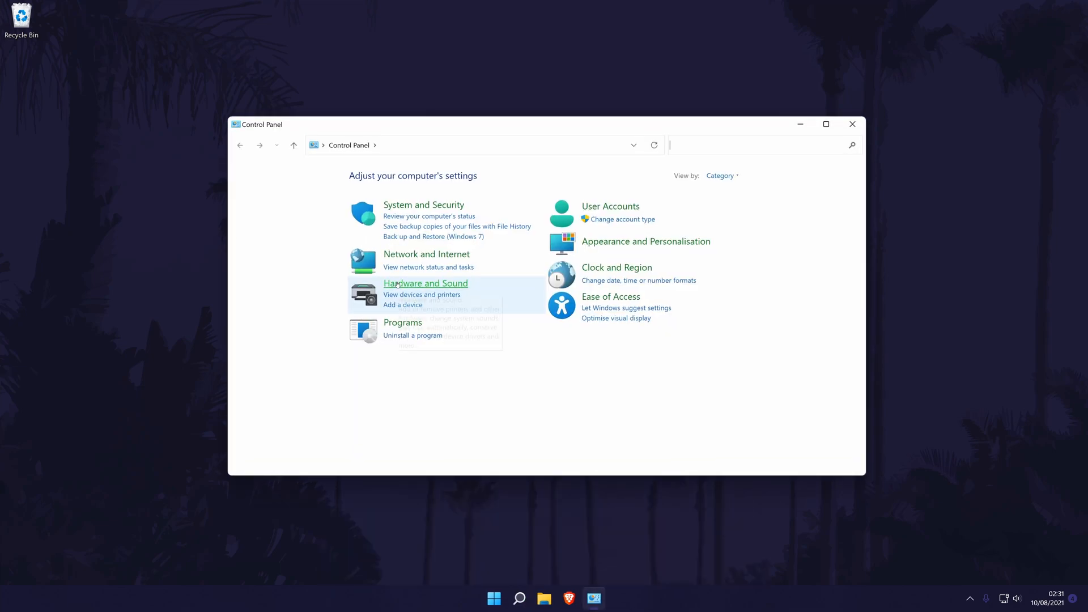
click(425, 284)
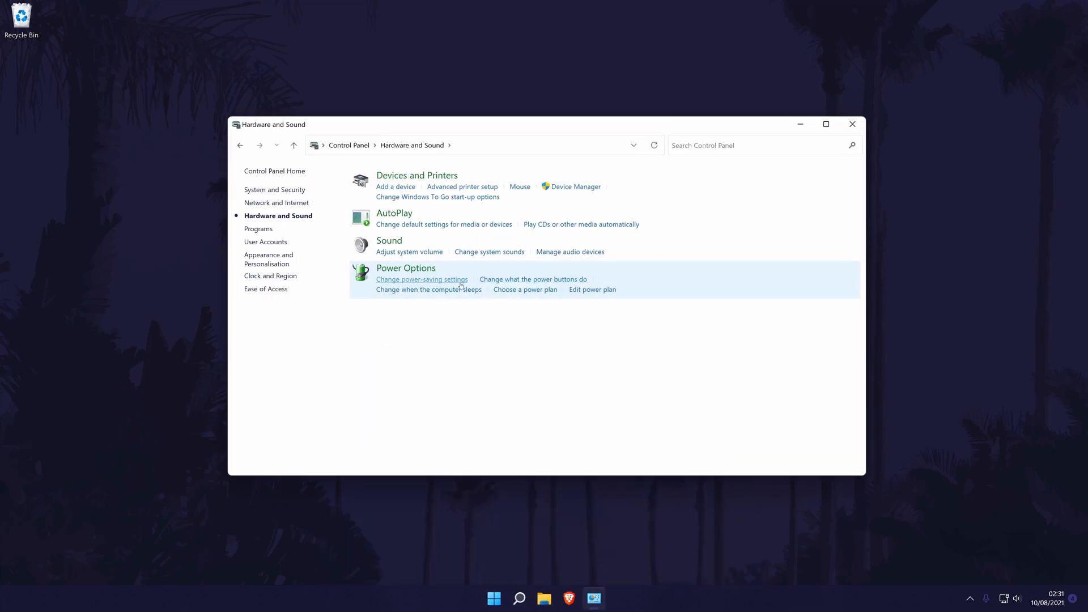
mouse_move(389, 240)
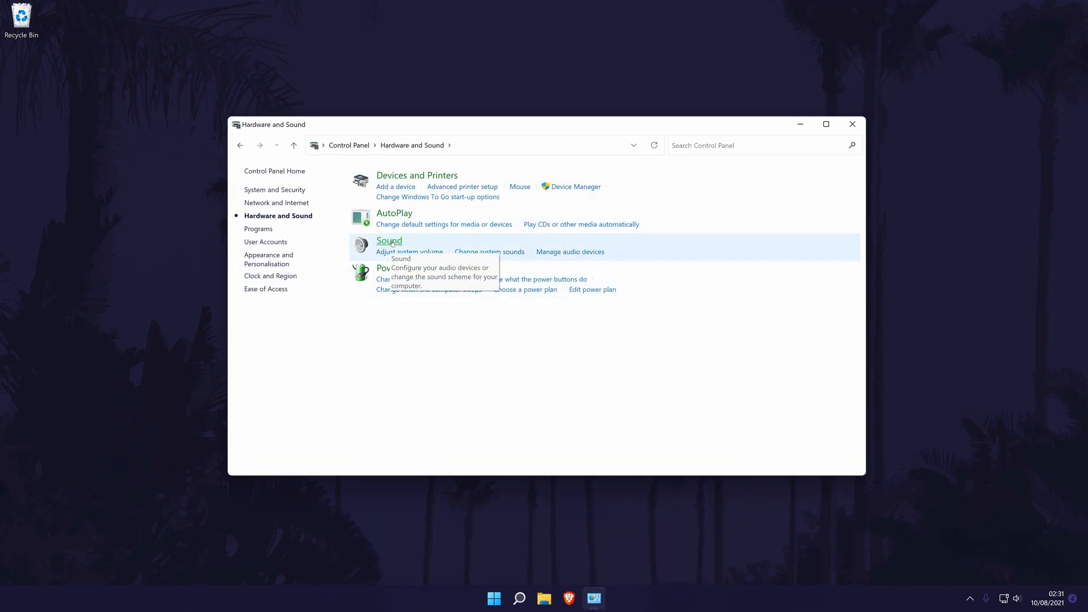
click(389, 240)
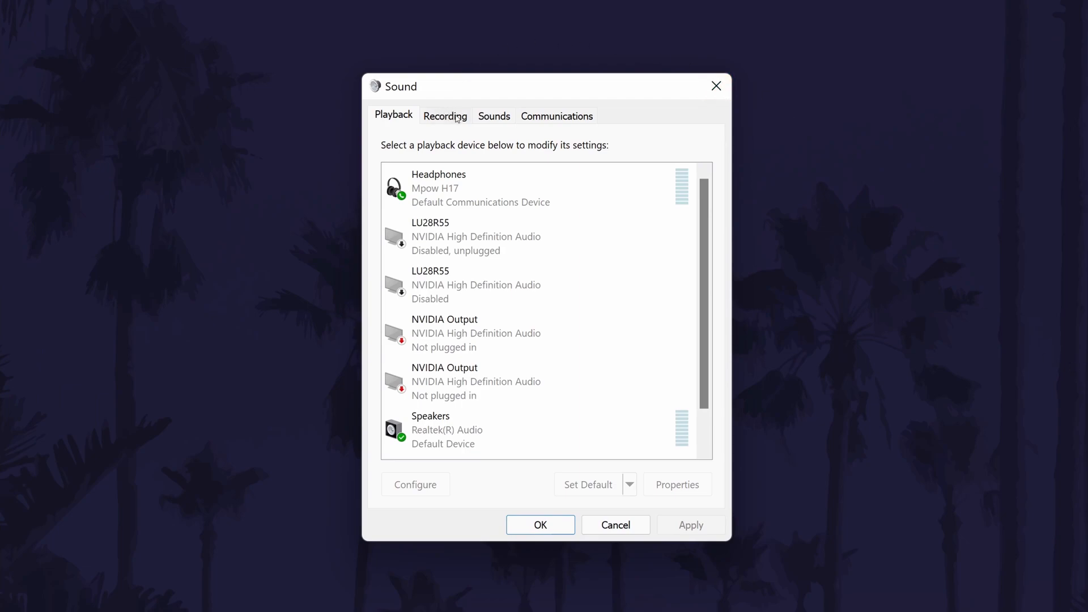
On the Recording list, set Microphone (Realtek) as the default recording device.
click(444, 115)
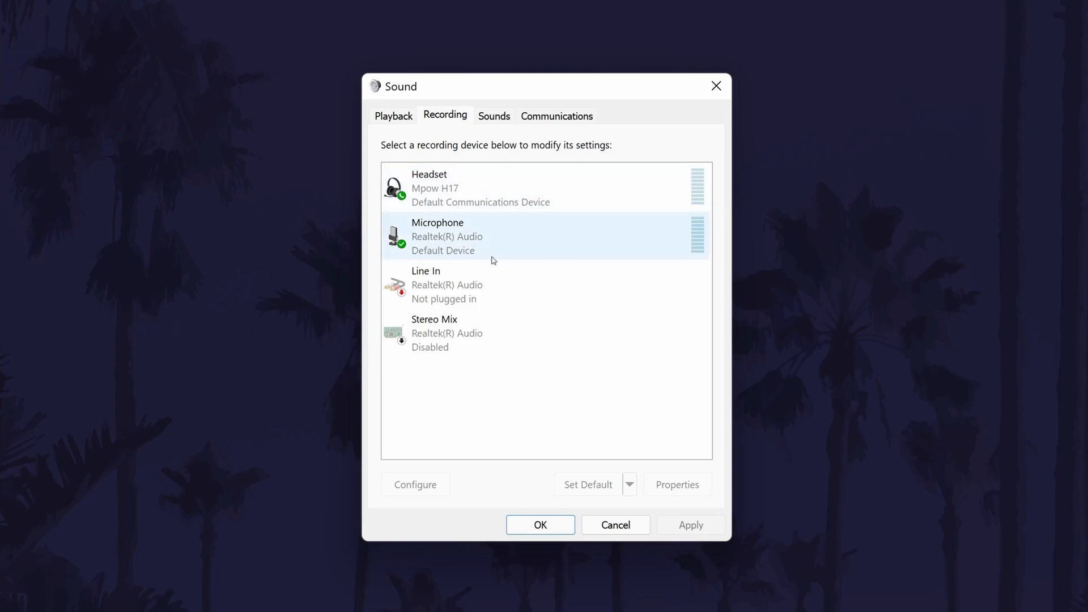
click(534, 284)
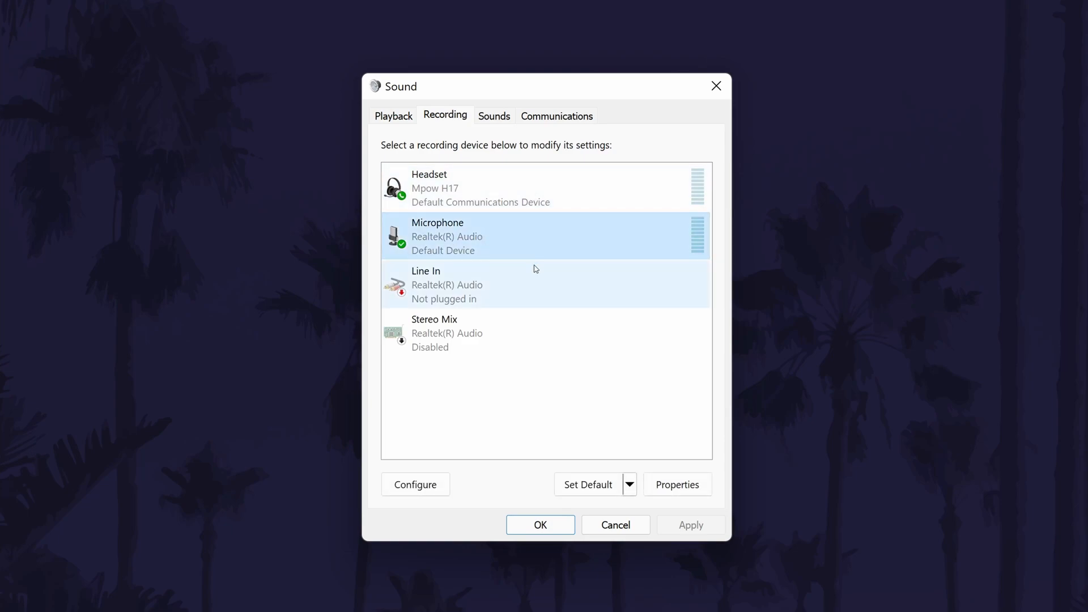
click(546, 186)
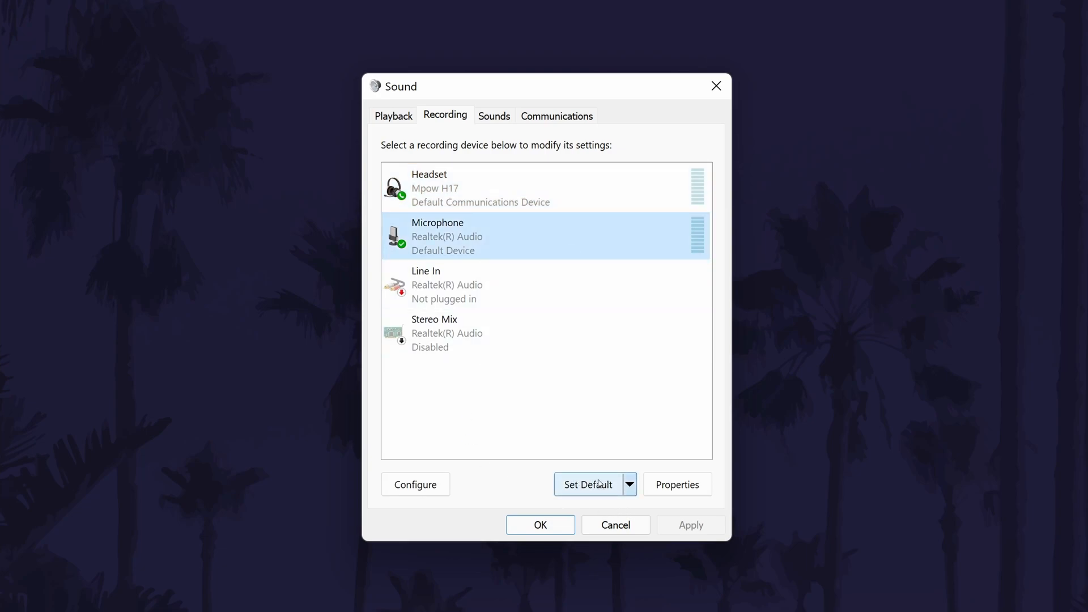
mouse_move(510, 250)
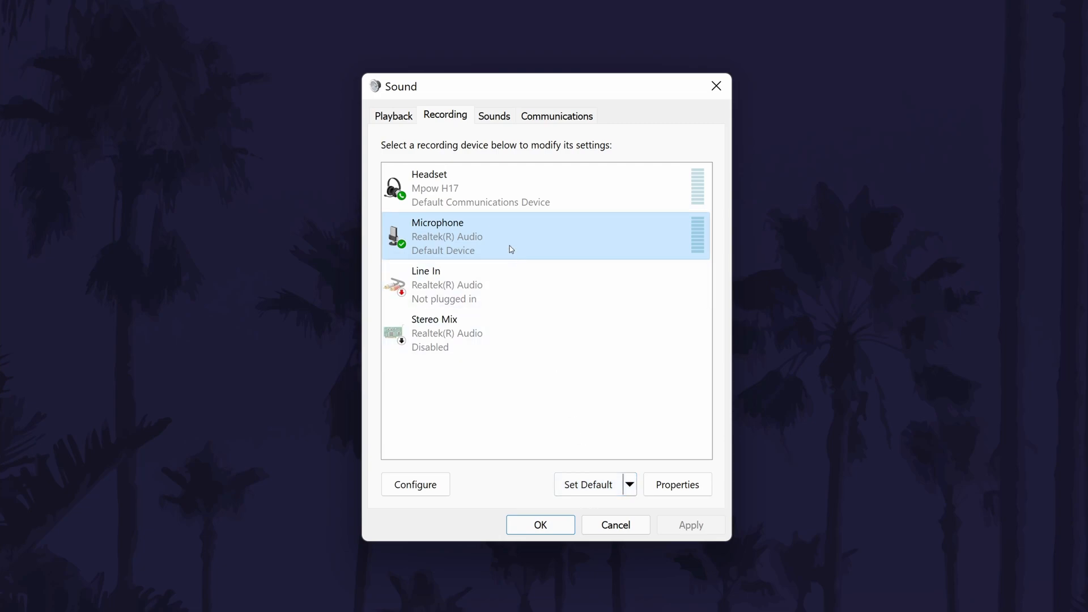
right_click(510, 236)
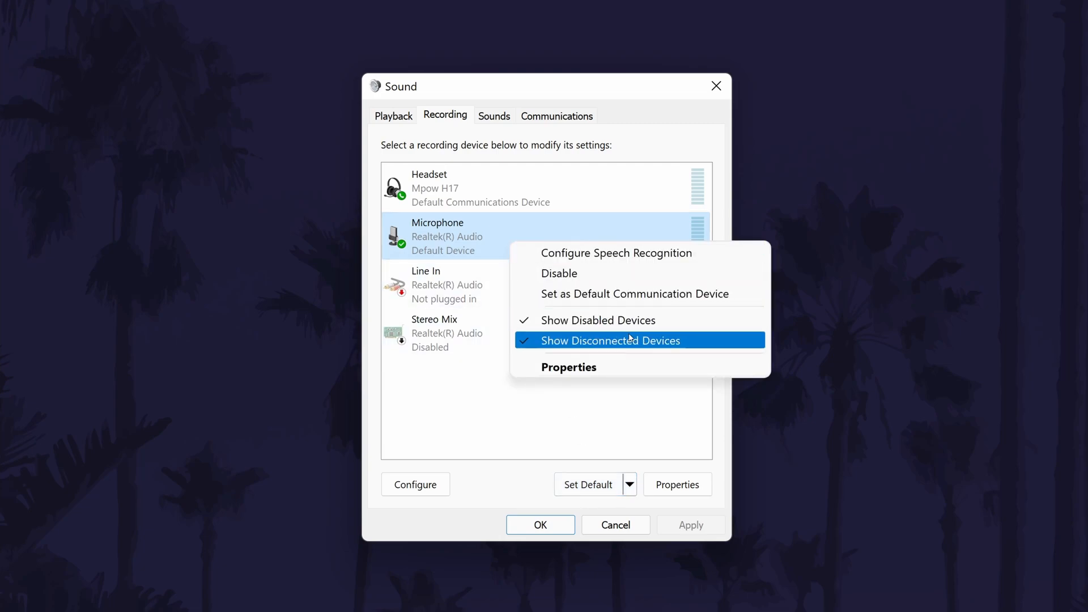
mouse_move(712, 342)
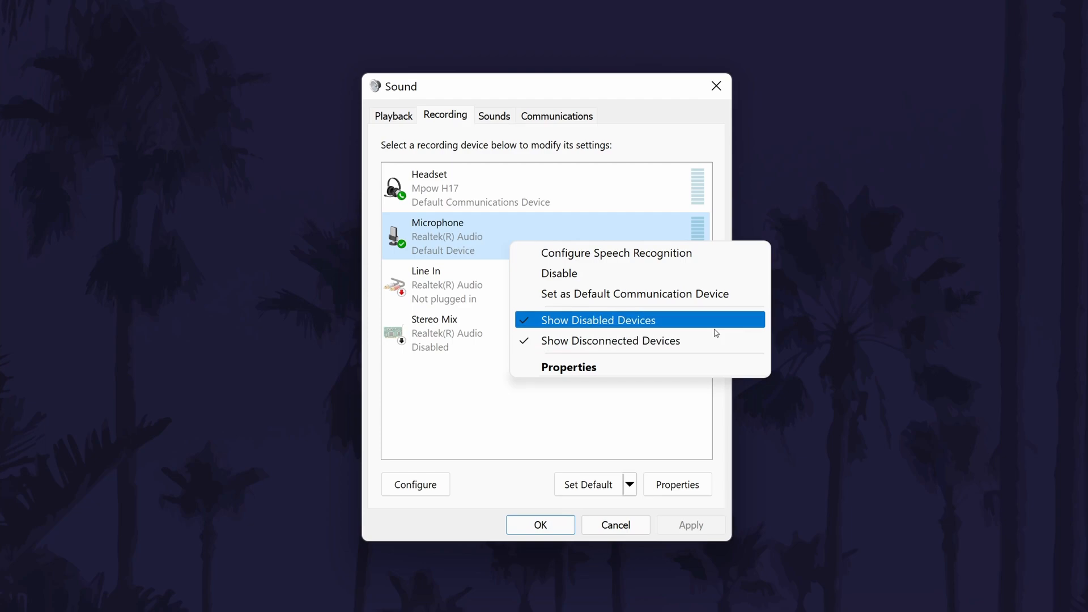
click(598, 320)
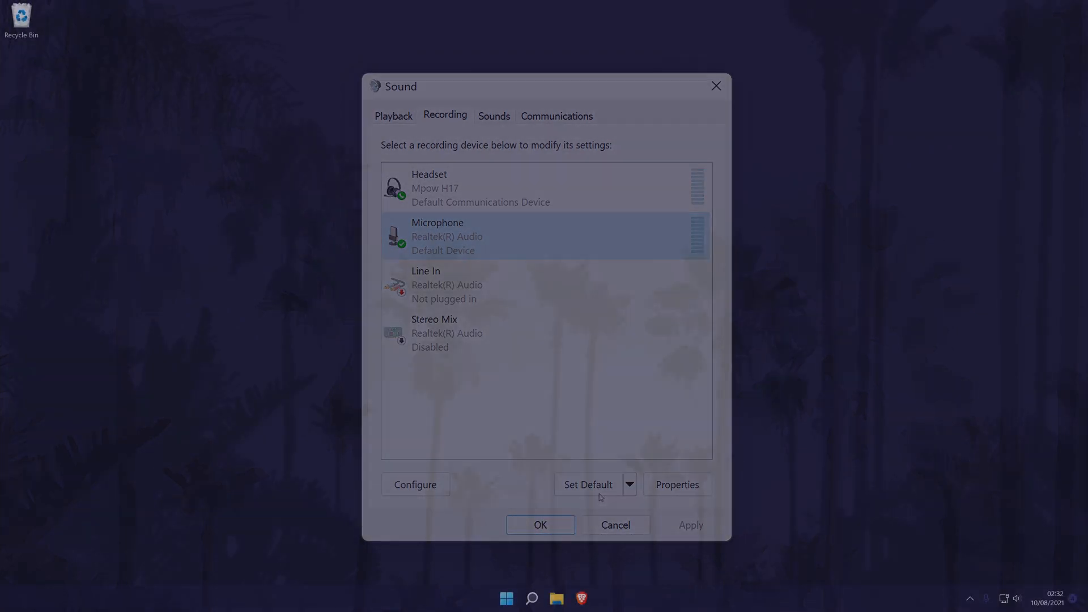
click(540, 525)
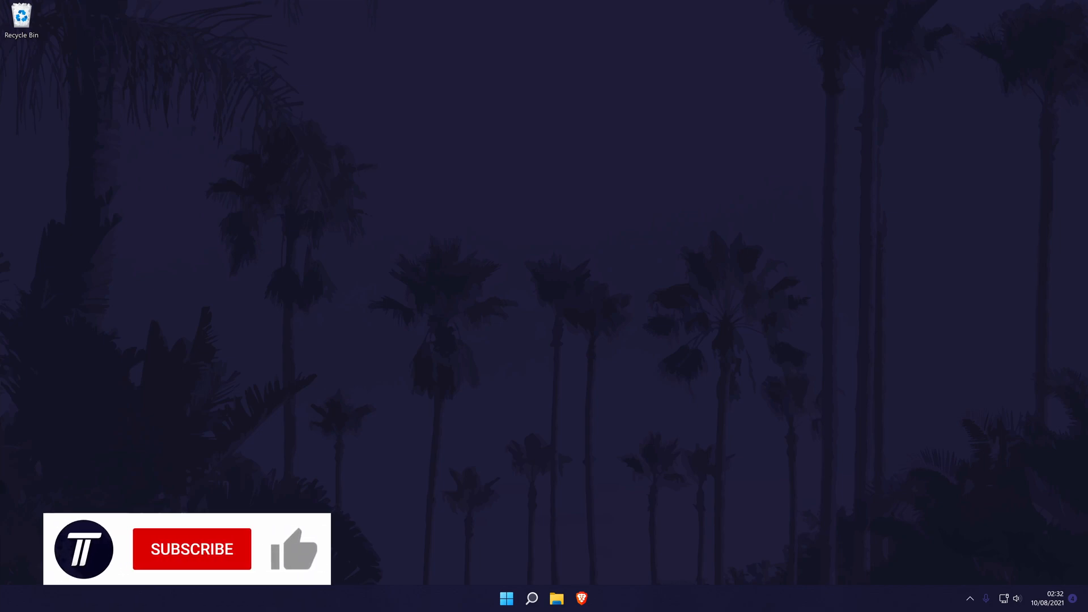
click(191, 548)
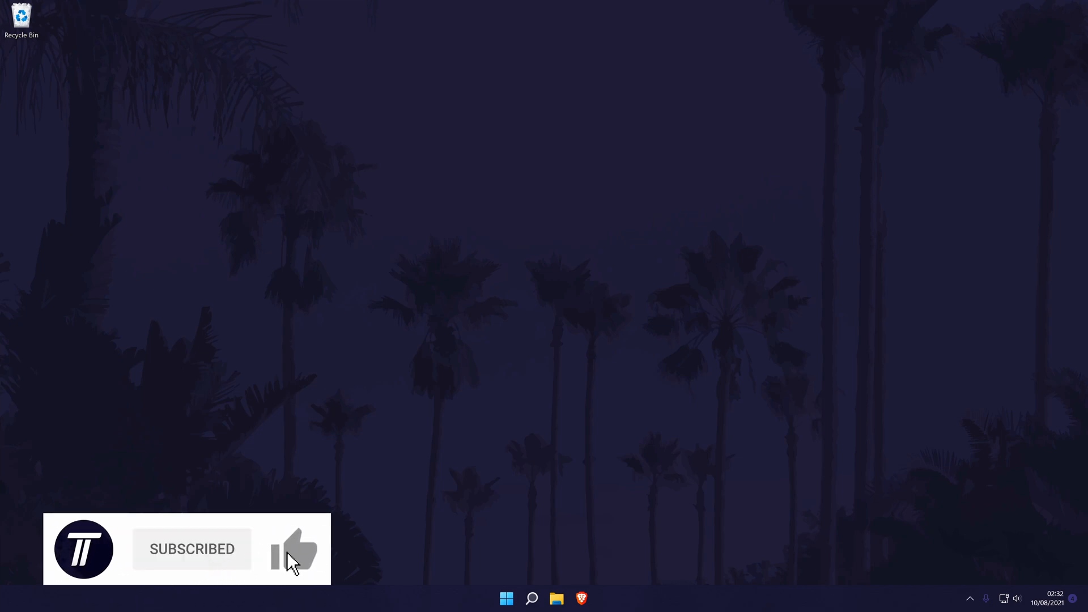
click(294, 548)
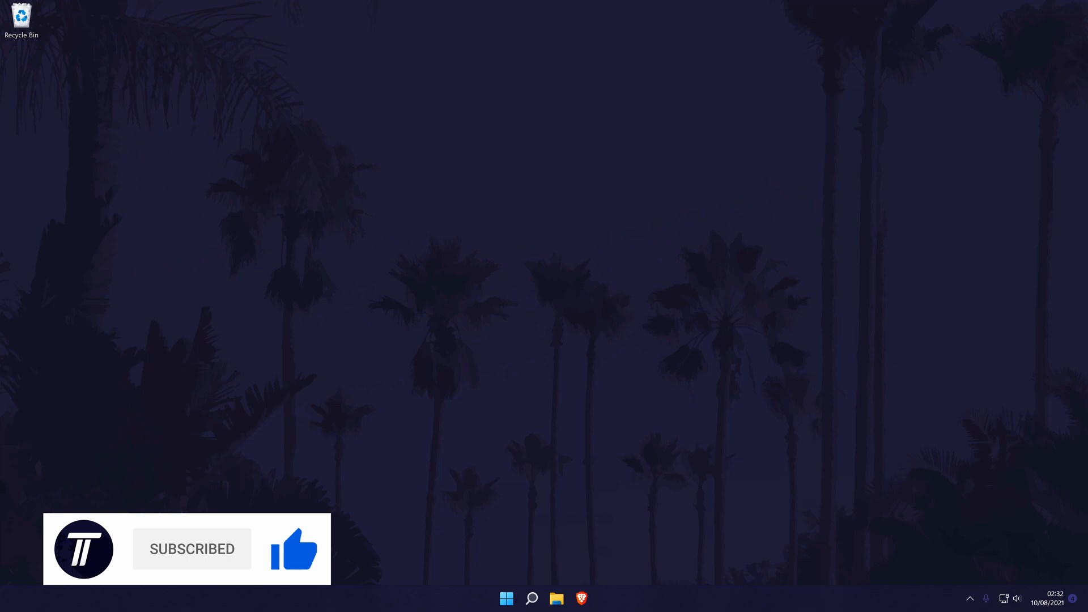